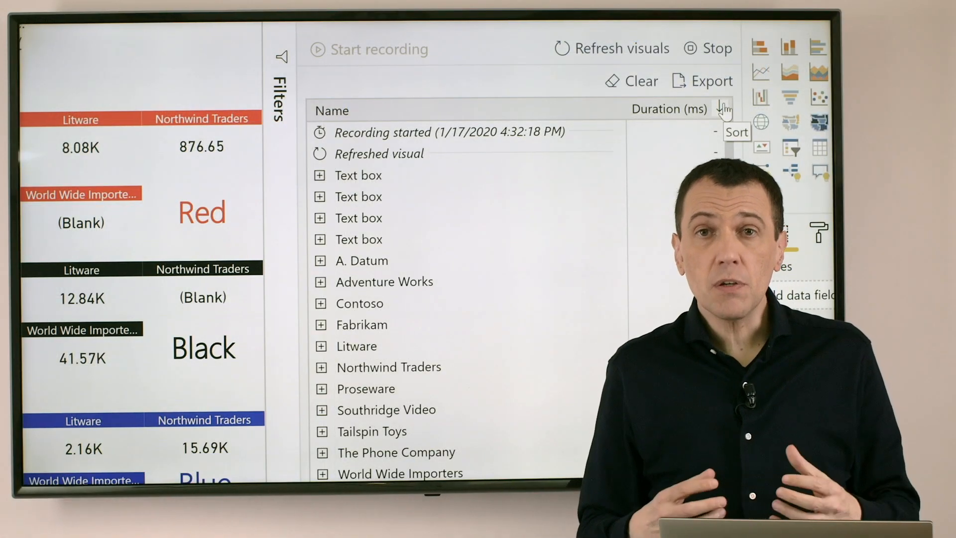
Sort Performance analyzer by Total time descending so Matrix at 2227 ms leads
click(723, 109)
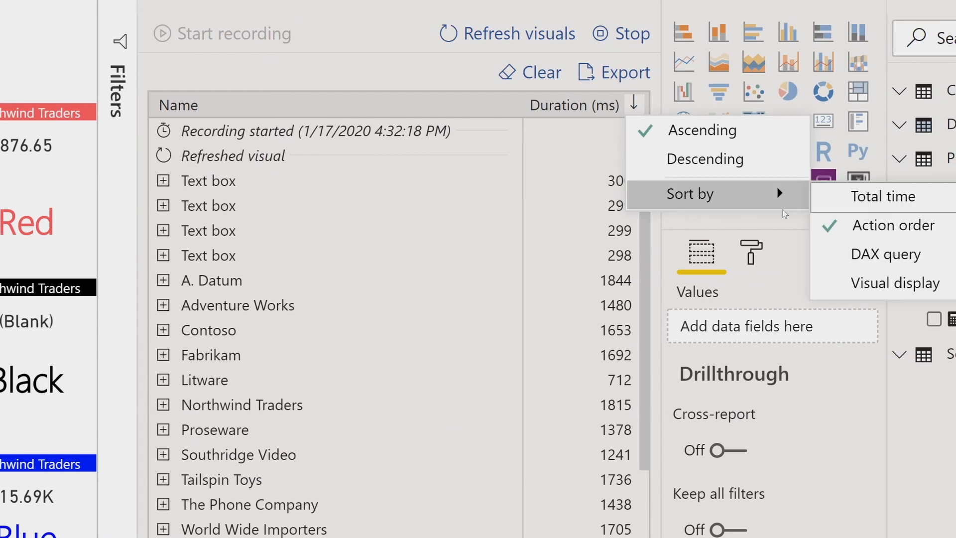
click(879, 196)
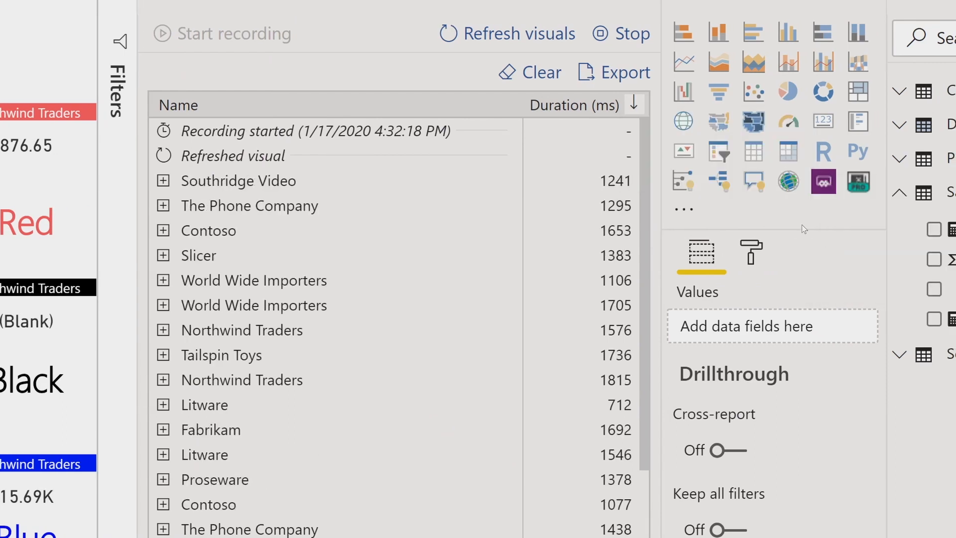
click(634, 105)
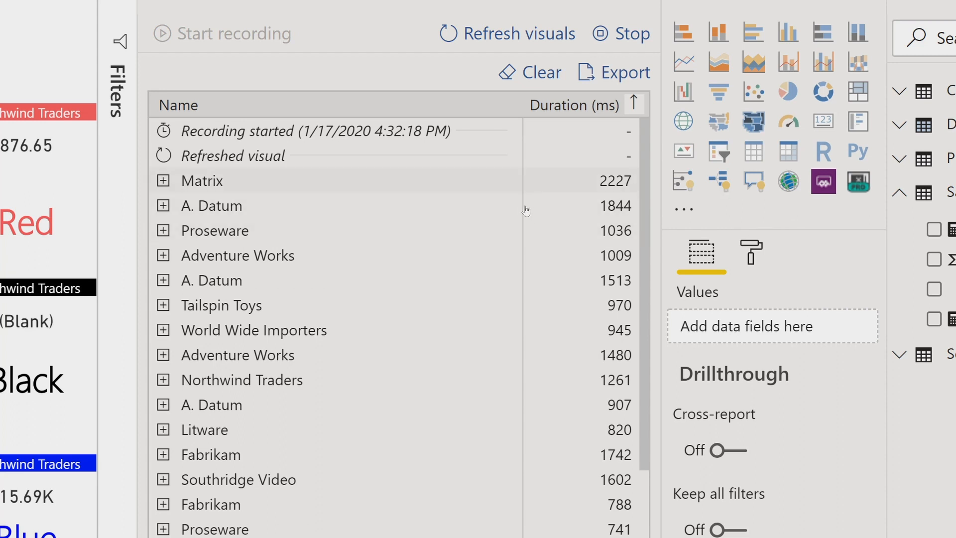
mouse_move(481, 211)
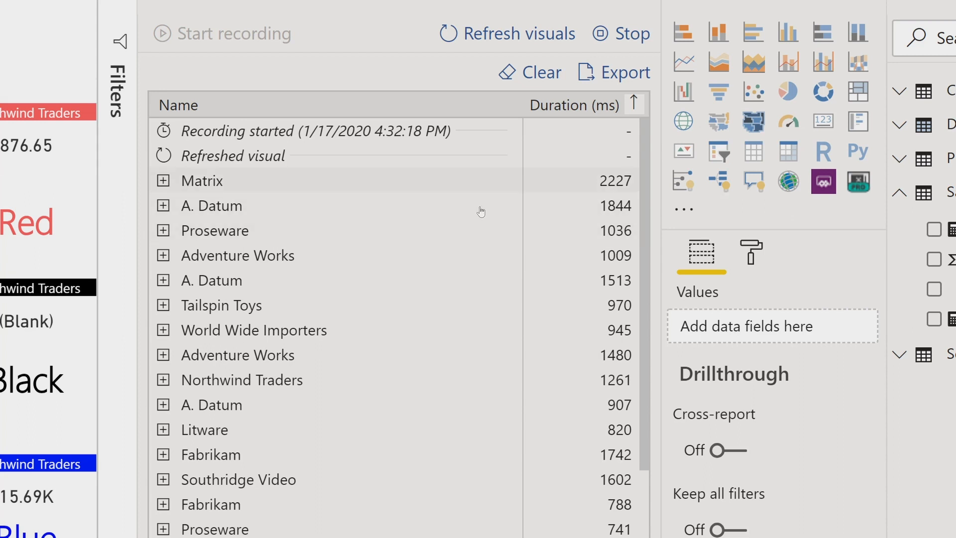
Expand the Matrix entry and copy its DAX query
click(162, 180)
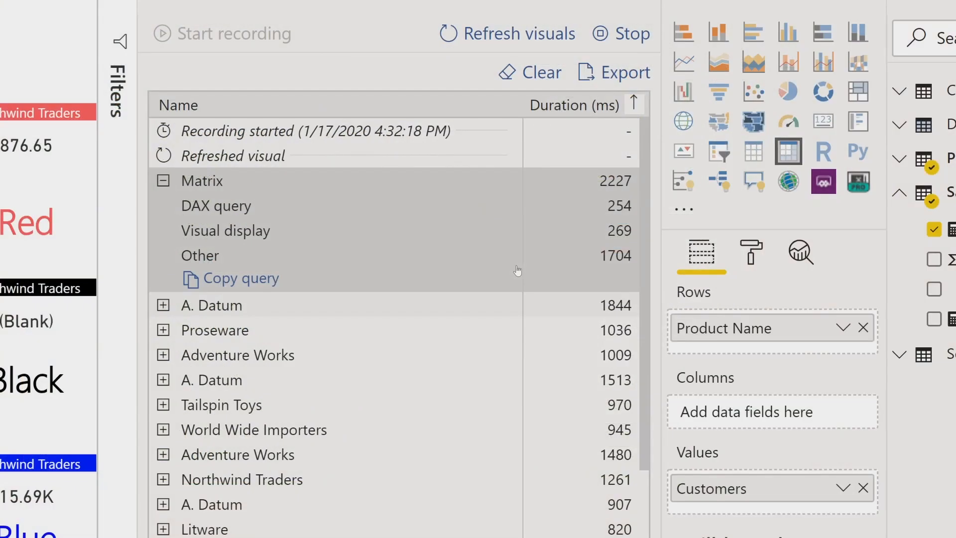
click(229, 277)
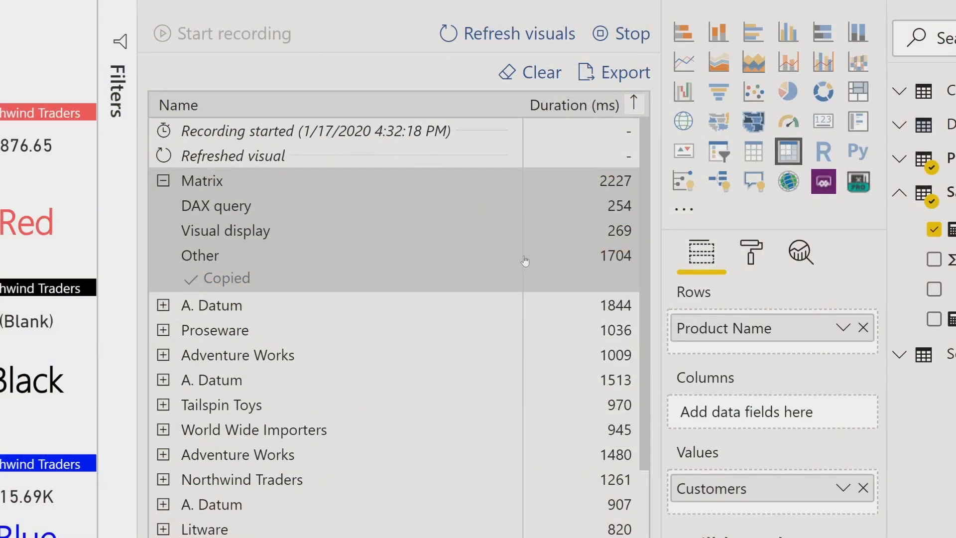
mouse_move(577, 265)
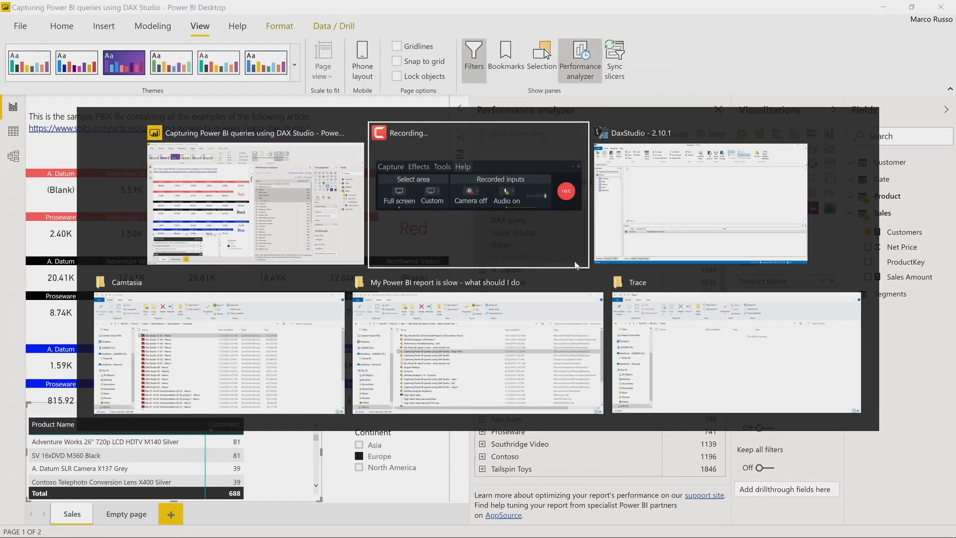
Bring DAX Studio forward with the Matrix query pasted, scrolled to the top
click(698, 201)
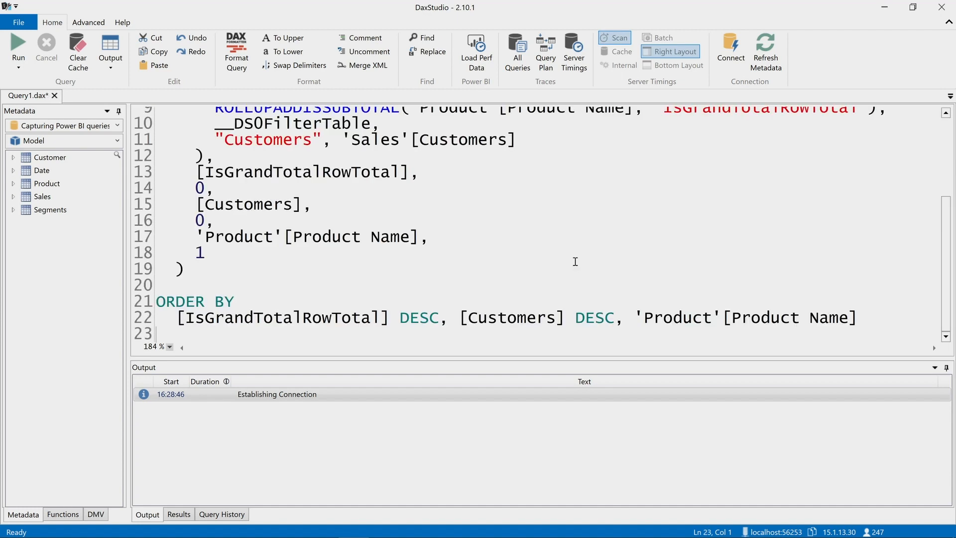
scroll(up, 3)
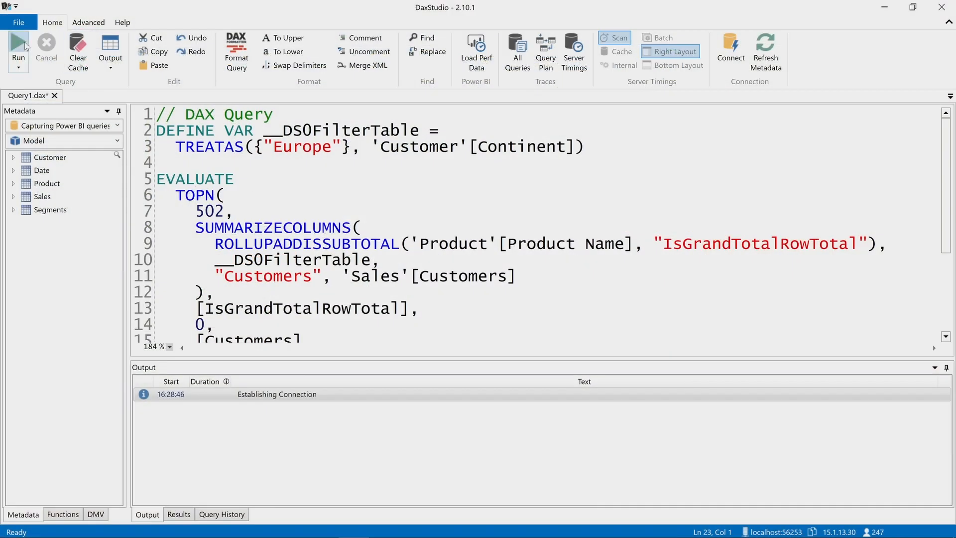
Run the query for 437 rows and read its 340 ms duration in Output
click(18, 49)
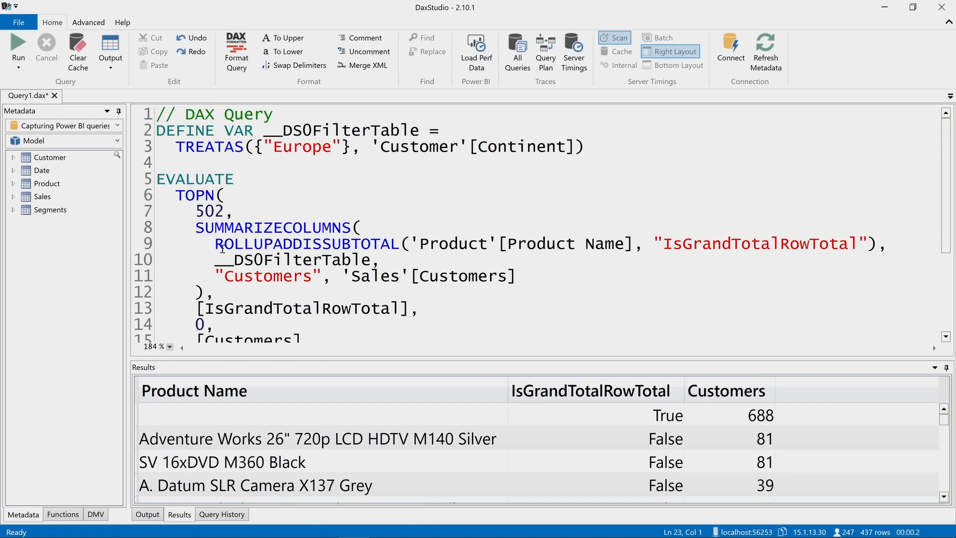
mouse_move(306, 364)
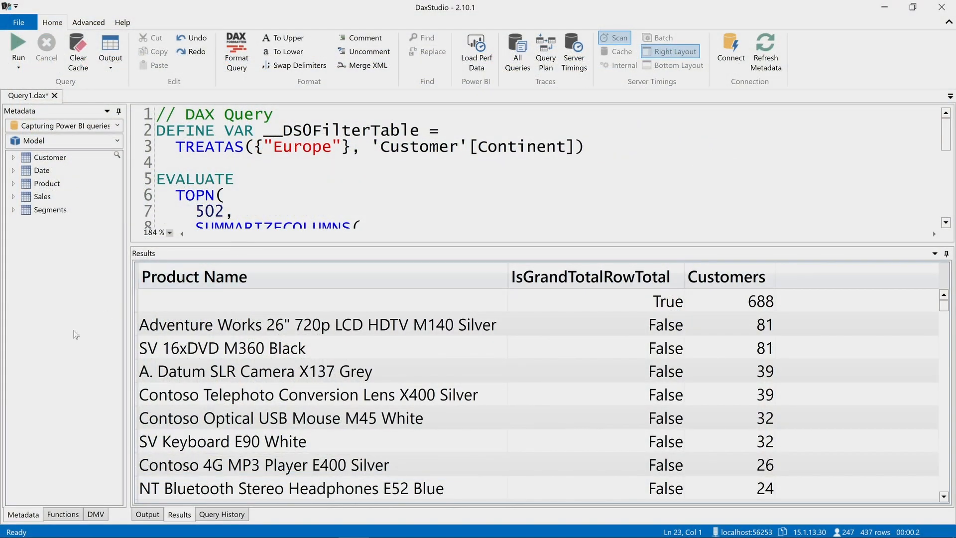
click(146, 513)
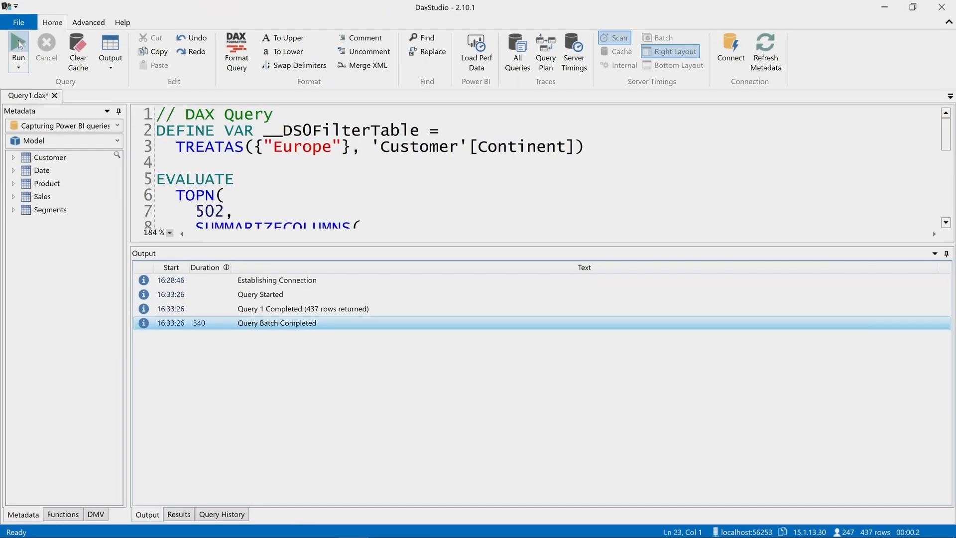
Run the query a second time and return to the Output timing log
click(178, 513)
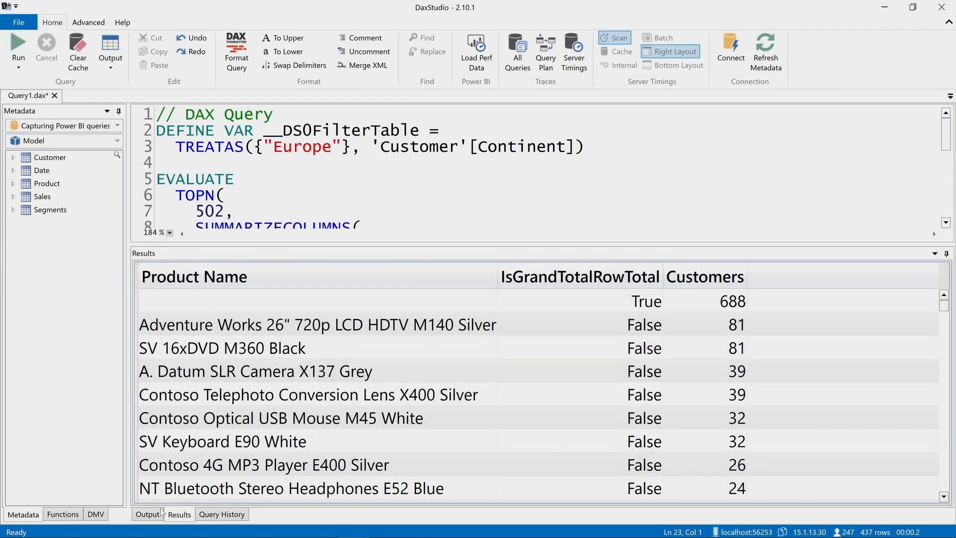
click(147, 514)
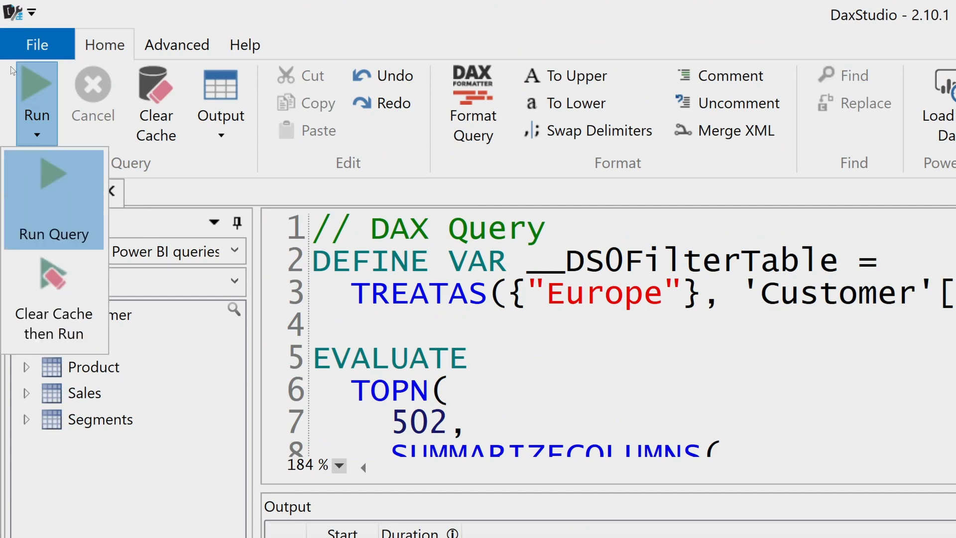
mouse_move(53, 322)
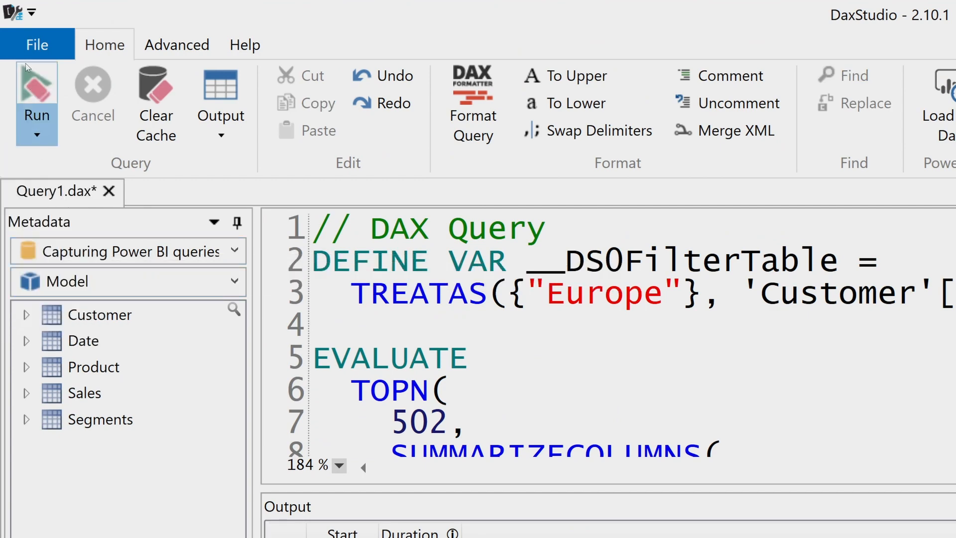
Use Clear Cache then Run from the Run dropdown to rerun the query cold
click(37, 126)
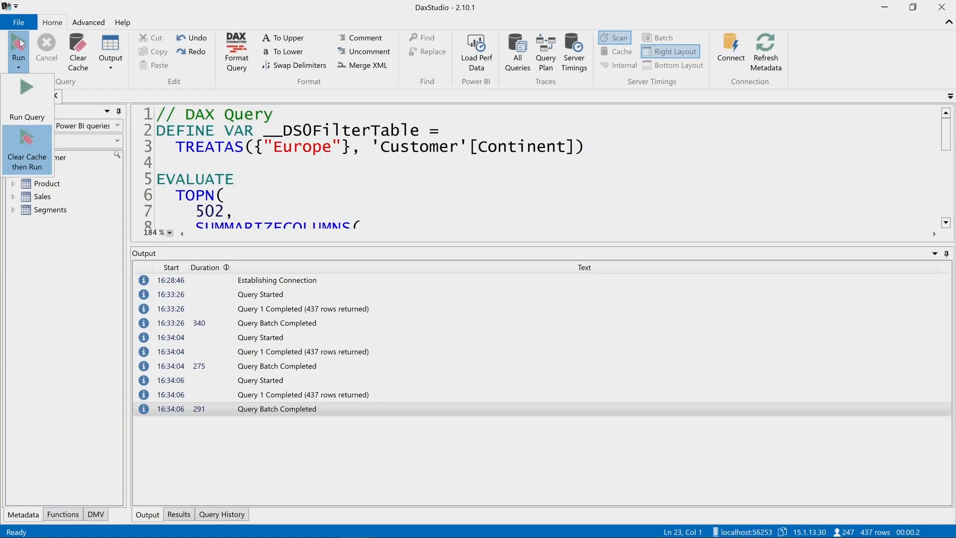
click(27, 149)
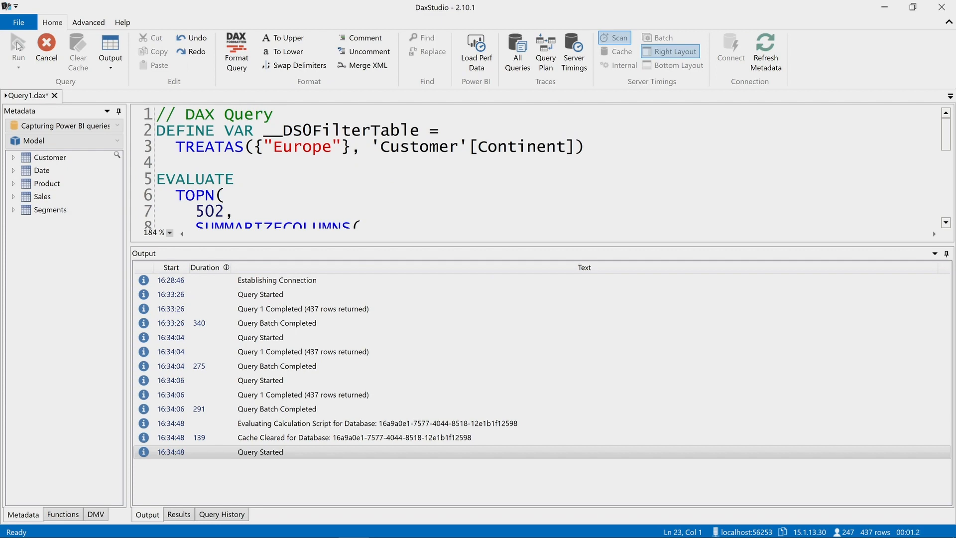